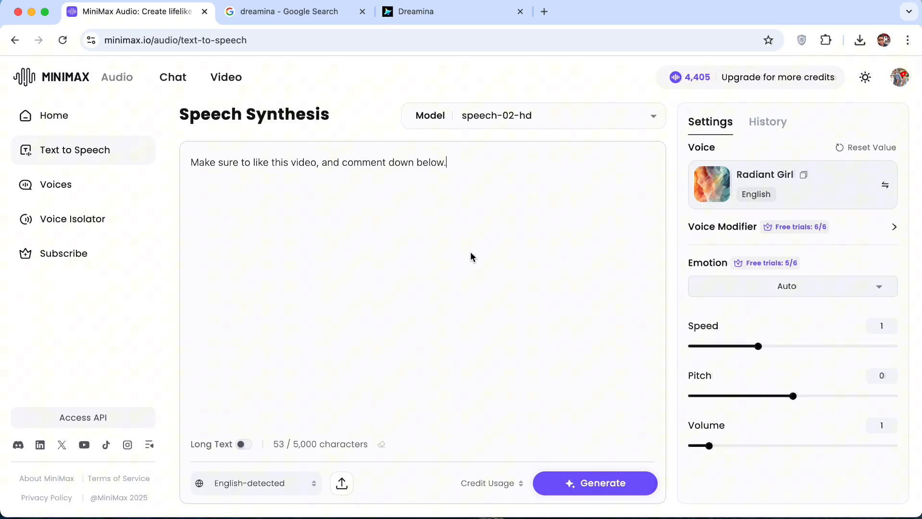
pyautogui.moveTo(345, 32)
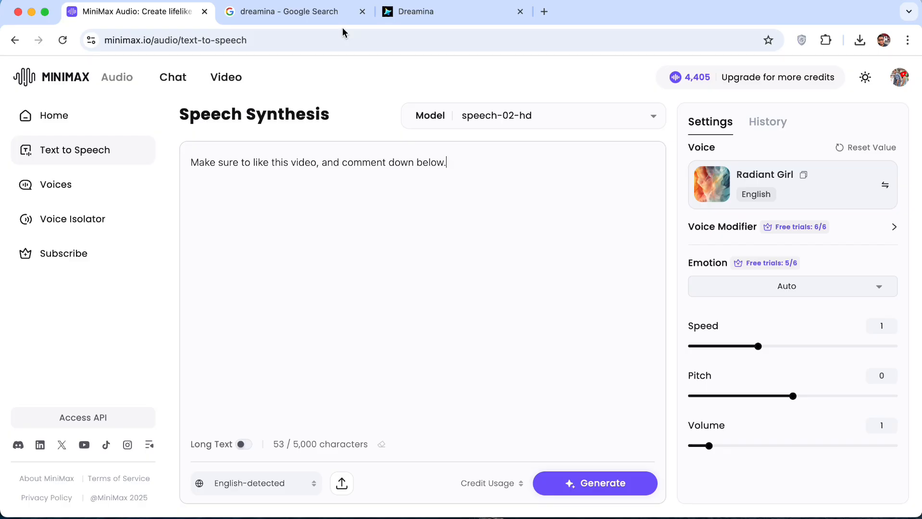
# - Switch from MiniMax Audio to the Dreamina AI tools home page
pyautogui.click(418, 11)
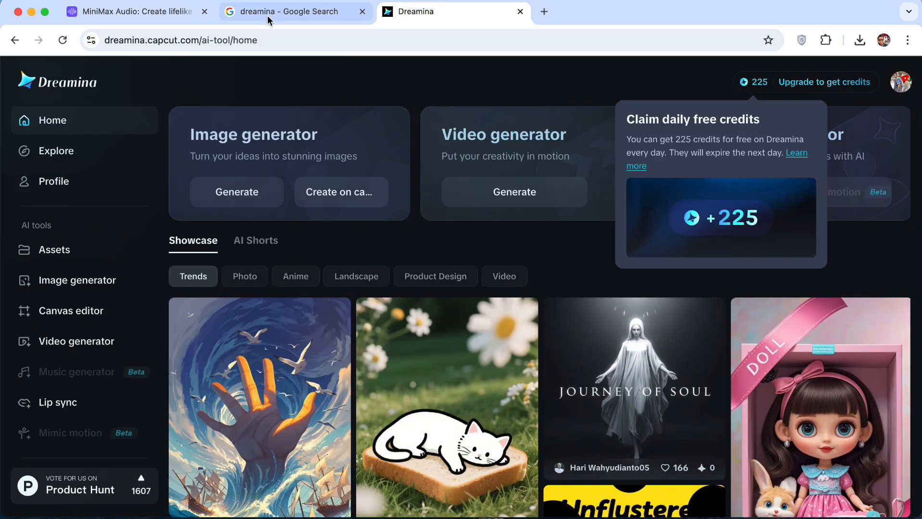
# - Return to the Google search results listing Dreamina's official site
pyautogui.click(288, 11)
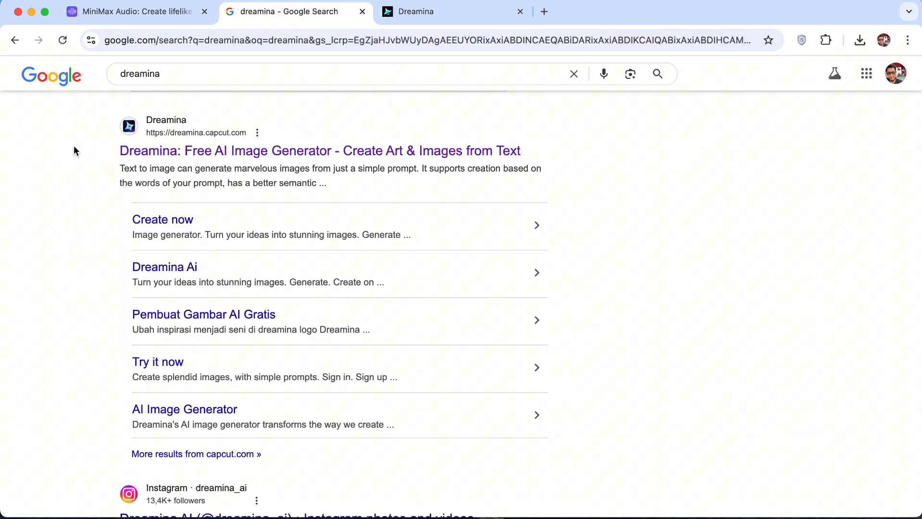
pyautogui.moveTo(153, 150)
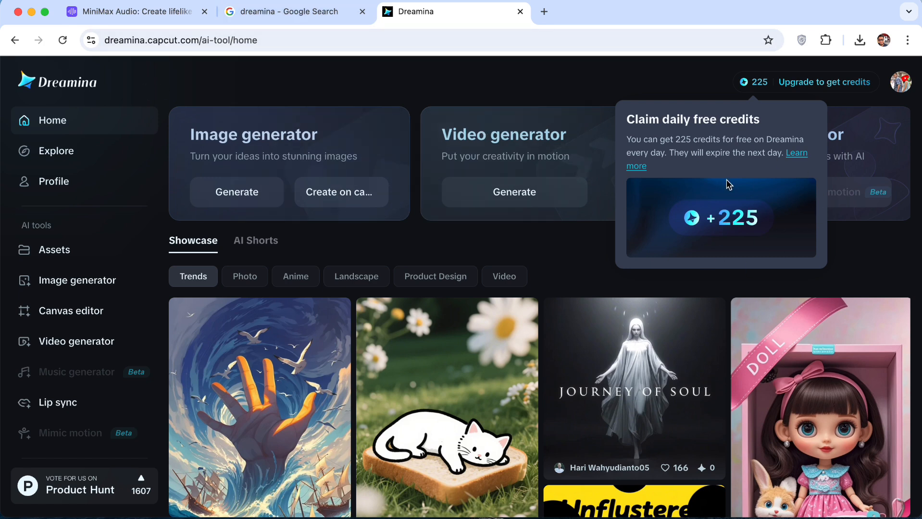
pyautogui.moveTo(754, 231)
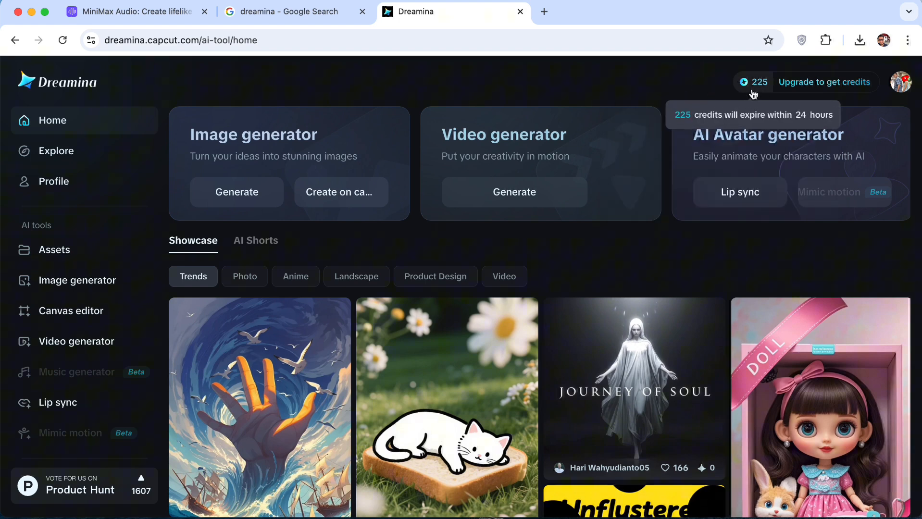
pyautogui.moveTo(764, 94)
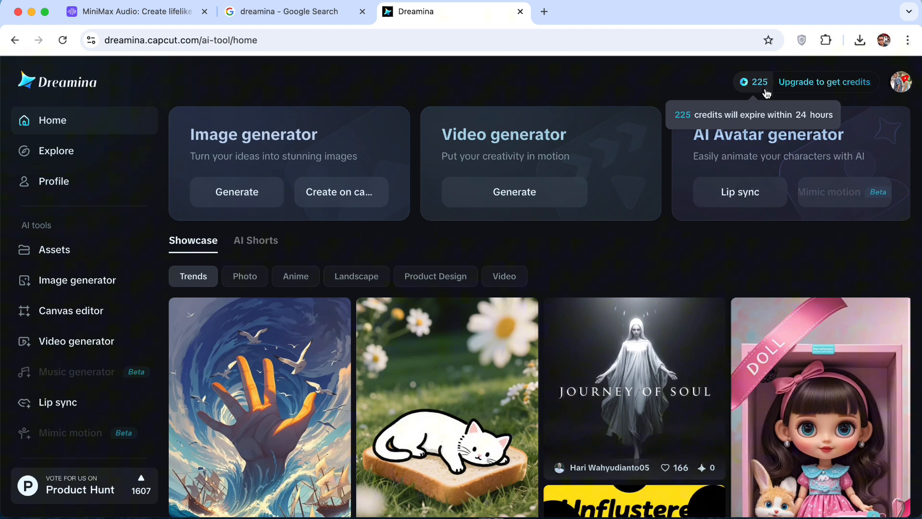
pyautogui.moveTo(123, 86)
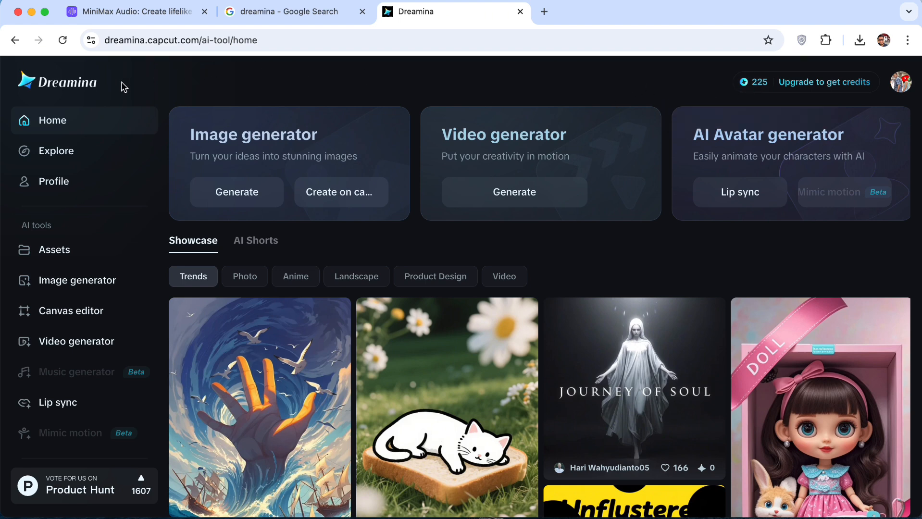
pyautogui.moveTo(772, 237)
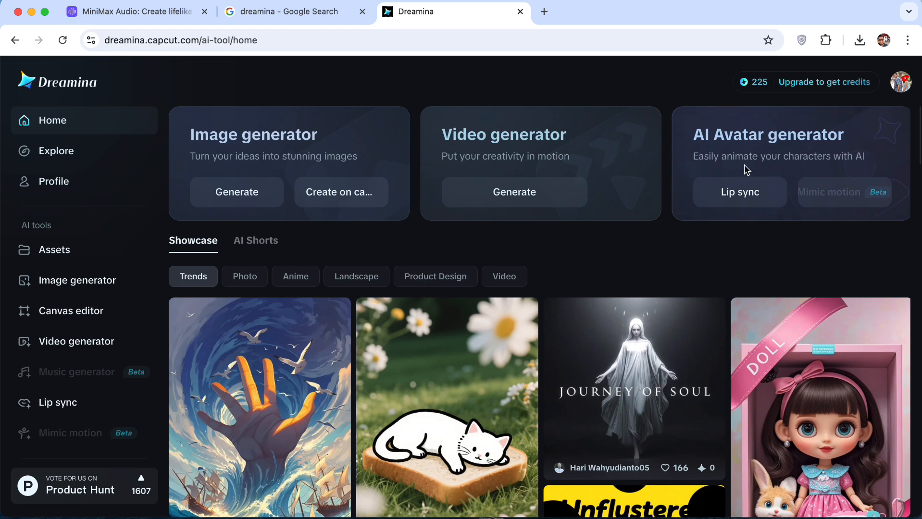
# - Open the 'Lip sync' generator under AI Avatar on Dreamina's home page
pyautogui.click(739, 191)
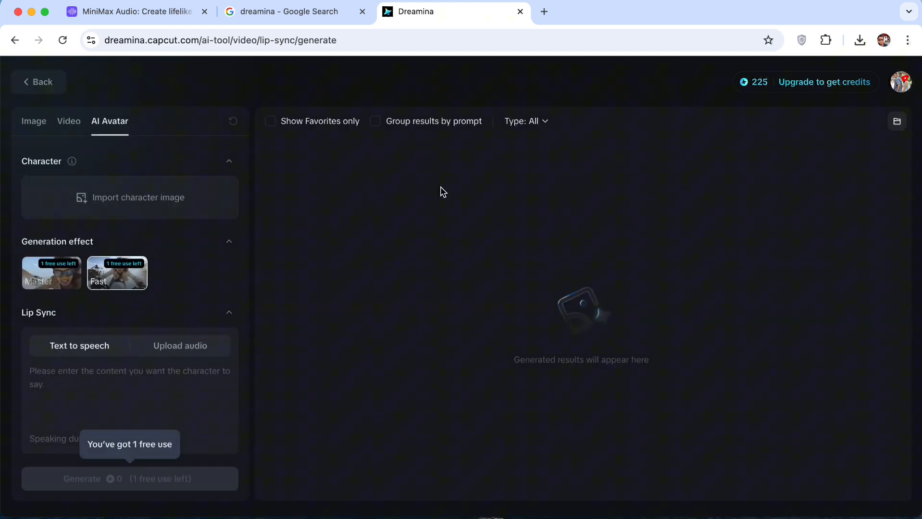
pyautogui.moveTo(128, 198)
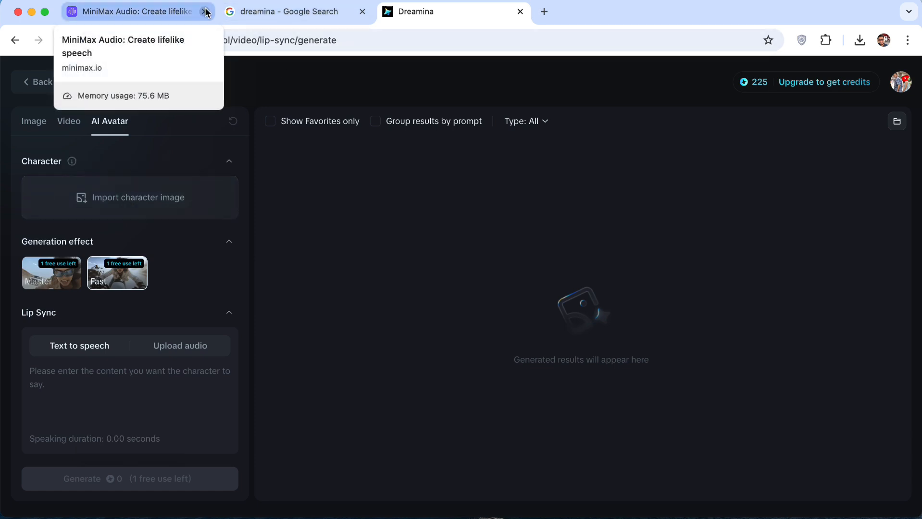
# - Search Google for 'google image fx' and open the ImageFX Google Labs result
pyautogui.click(288, 11)
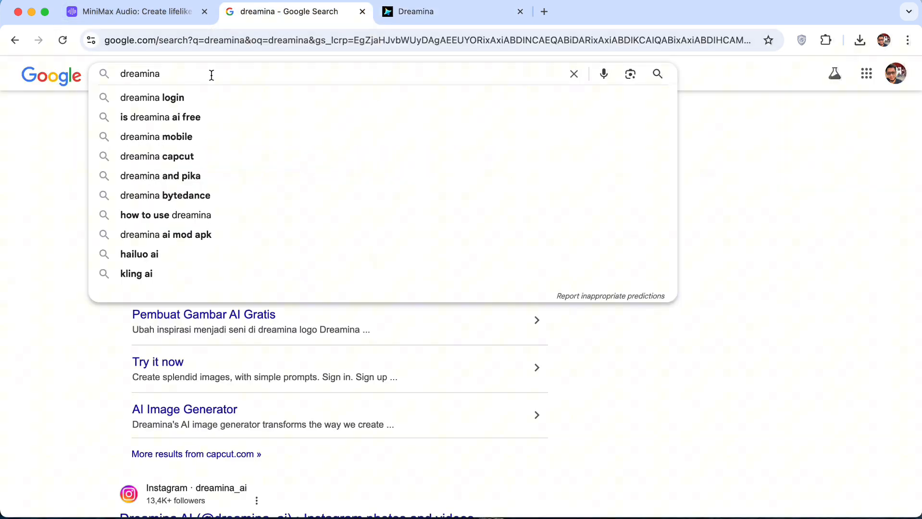
pyautogui.write('google ima')
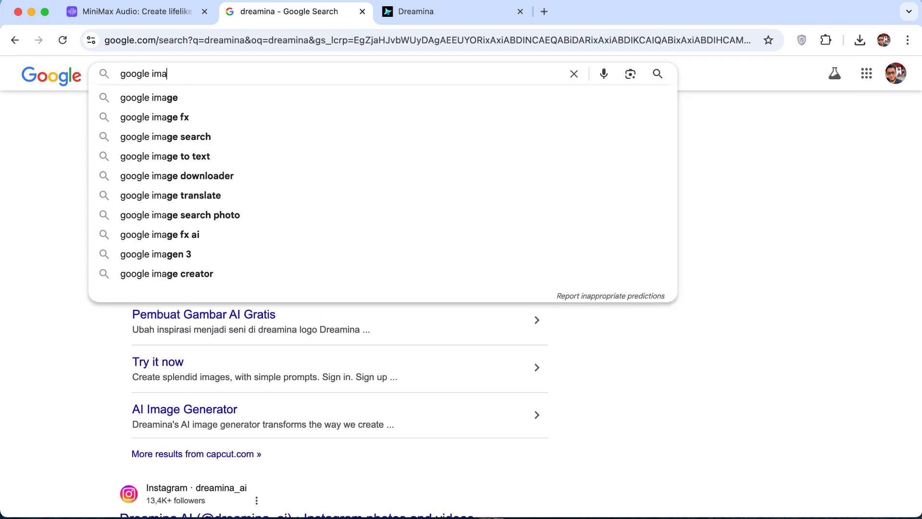
pyautogui.click(155, 117)
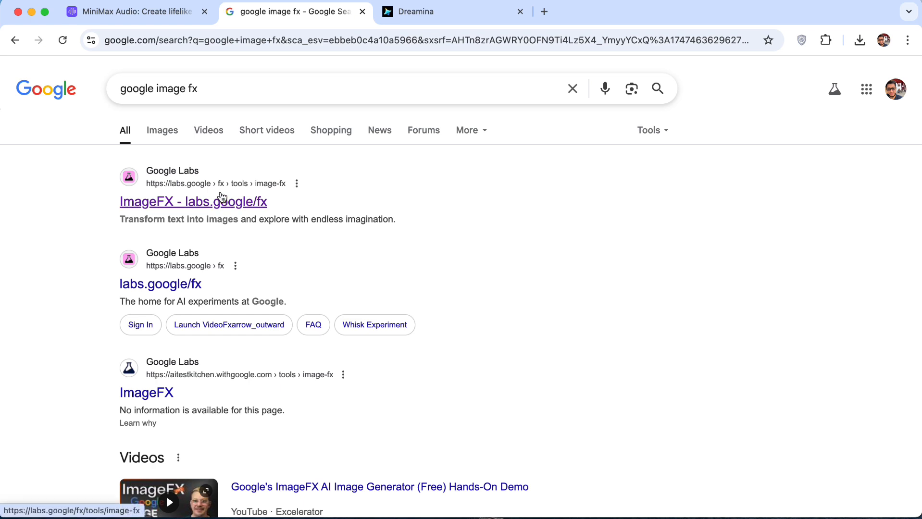
pyautogui.click(193, 201)
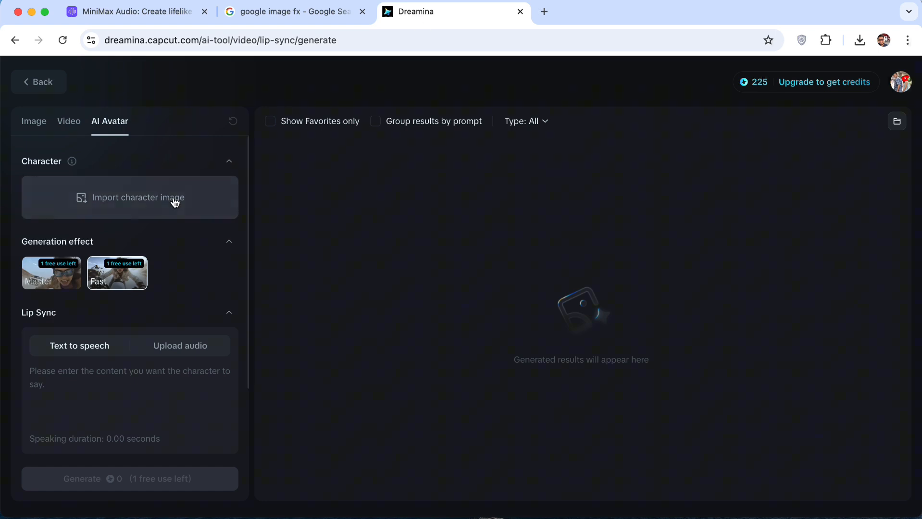
# - Upload the dark-haired woman's portrait as the lip sync character, then return to MiniMax
pyautogui.click(138, 197)
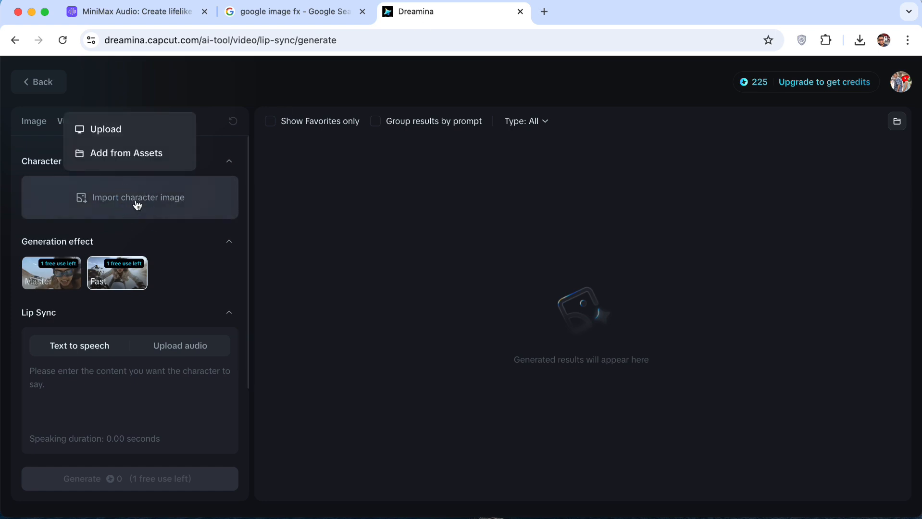
pyautogui.click(107, 129)
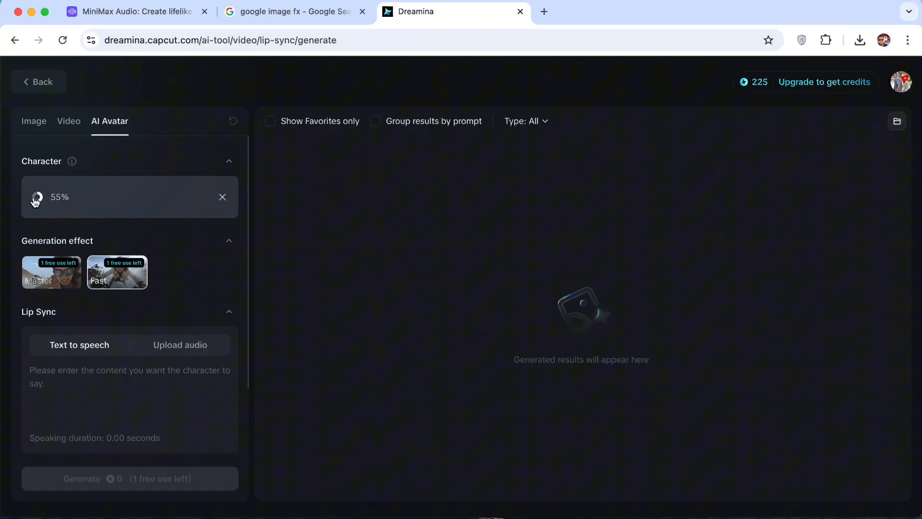
pyautogui.click(179, 345)
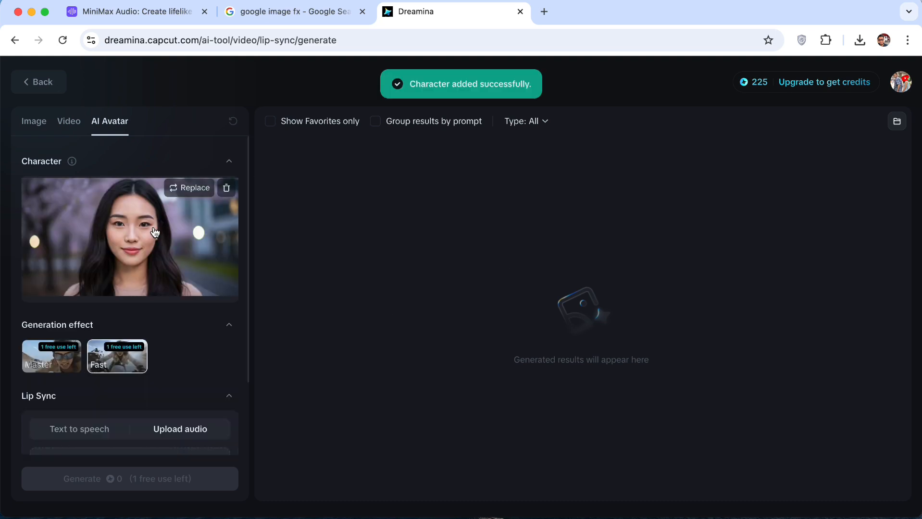
pyautogui.click(135, 11)
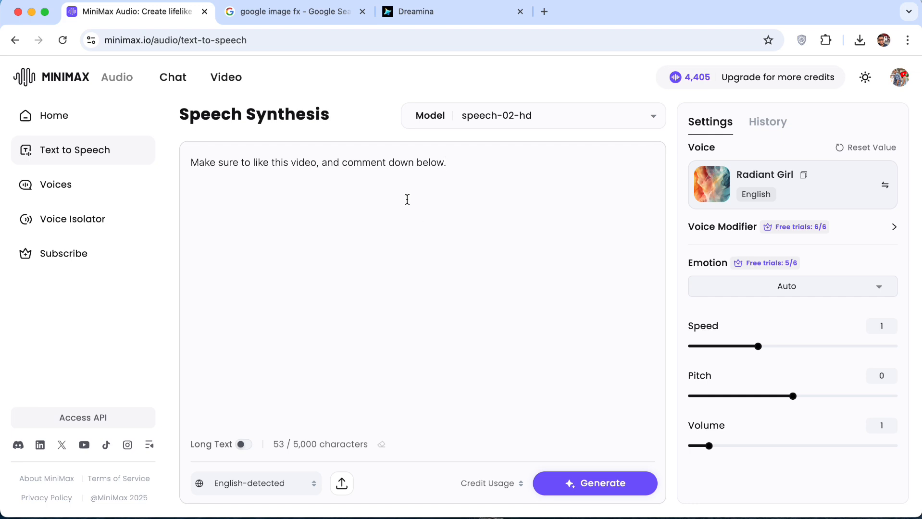
pyautogui.moveTo(217, 131)
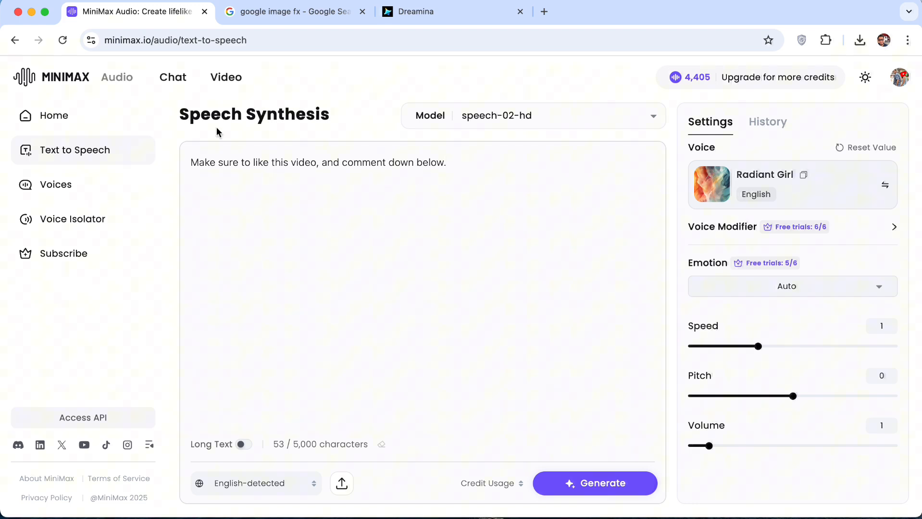
pyautogui.moveTo(58, 77)
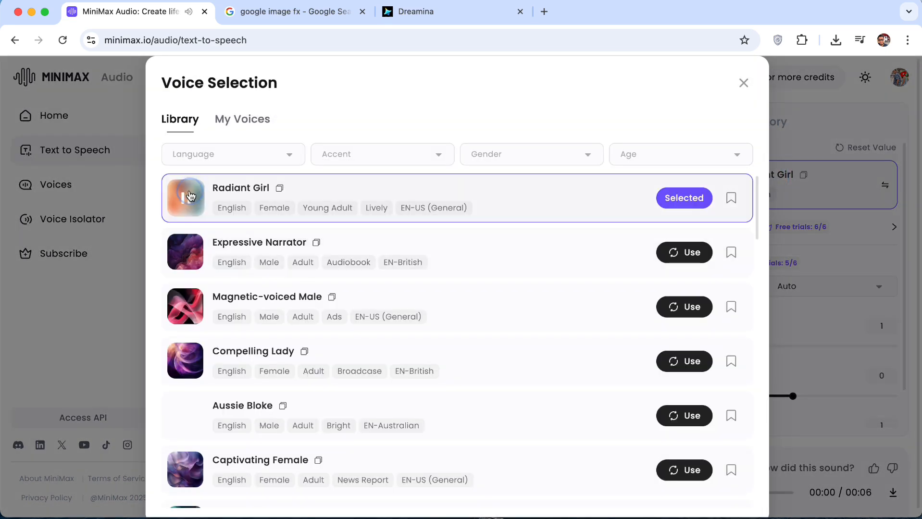
# - Preview Radiant Girl, Expressive Narrator, Magnetic-voiced Male and Compelling Lady voice samples
pyautogui.click(185, 198)
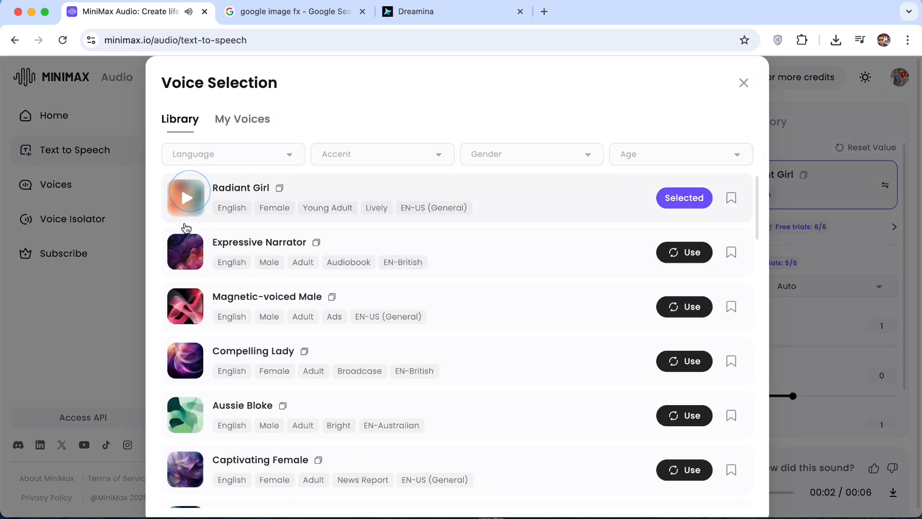
pyautogui.click(185, 253)
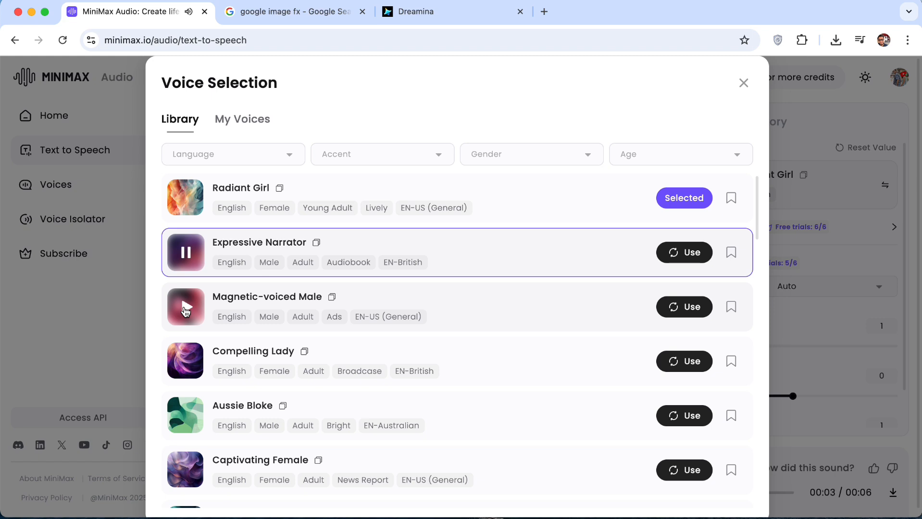
pyautogui.click(185, 306)
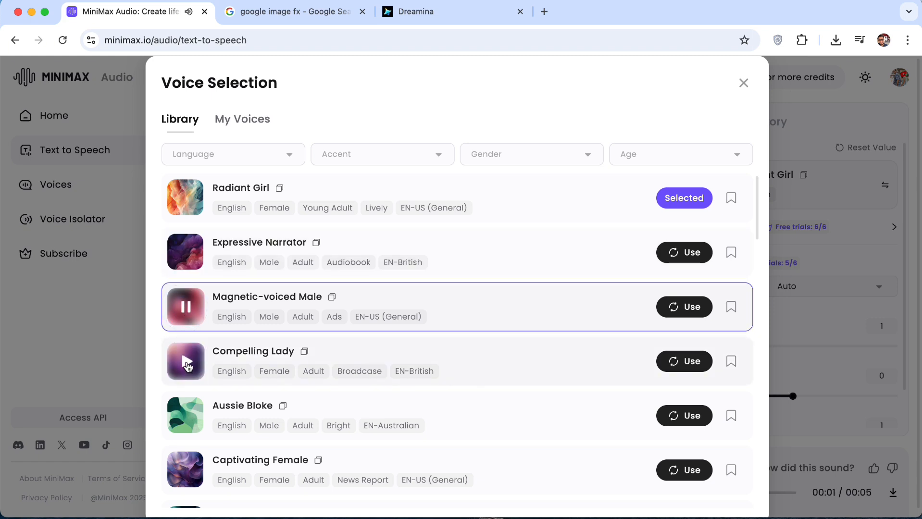
pyautogui.click(185, 361)
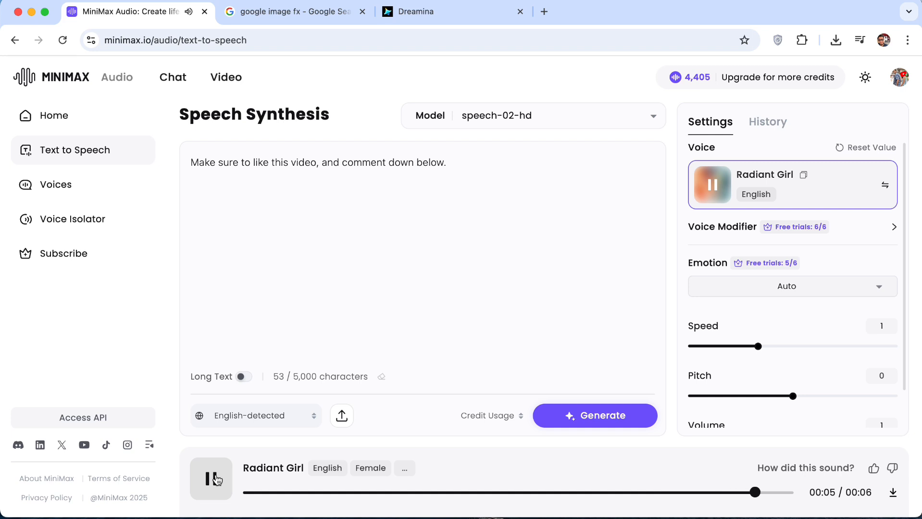
# - Stop playback, download the Radiant Girl speech as MP3, and return to Dreamina's lip sync page
pyautogui.click(210, 479)
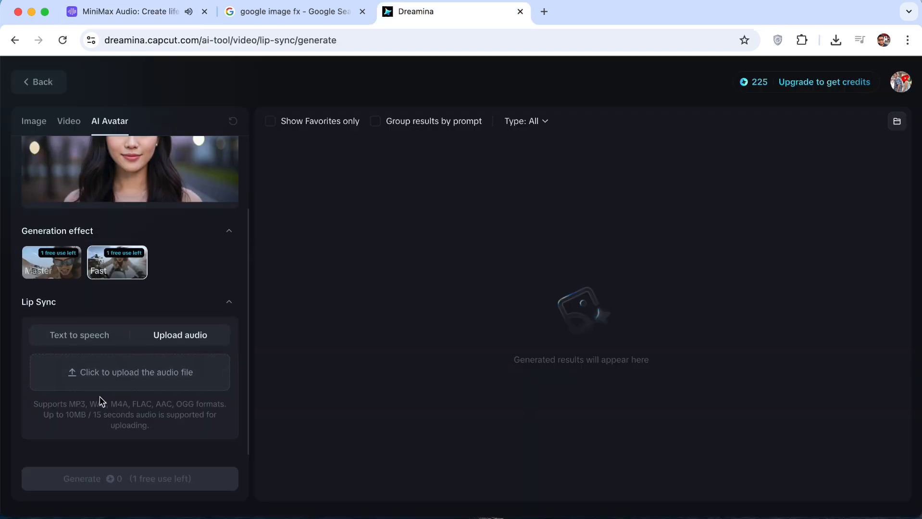
pyautogui.moveTo(137, 421)
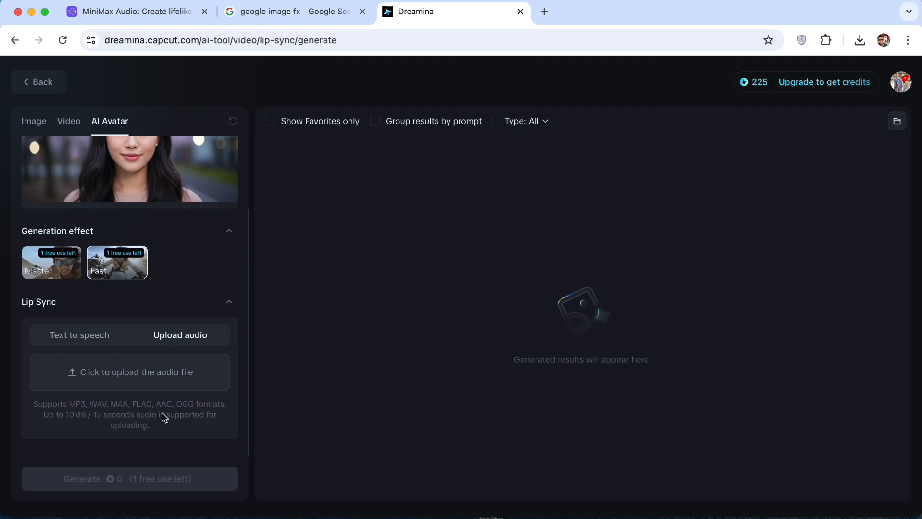
pyautogui.moveTo(100, 412)
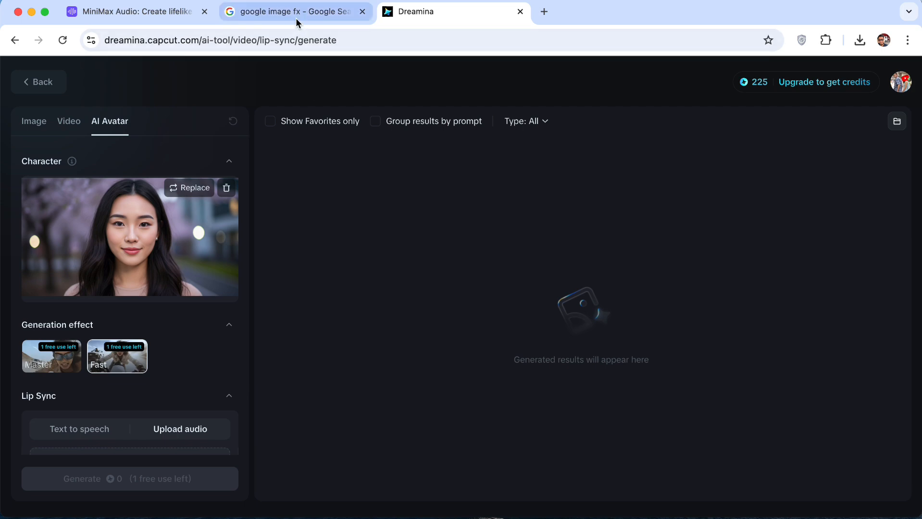
pyautogui.click(135, 11)
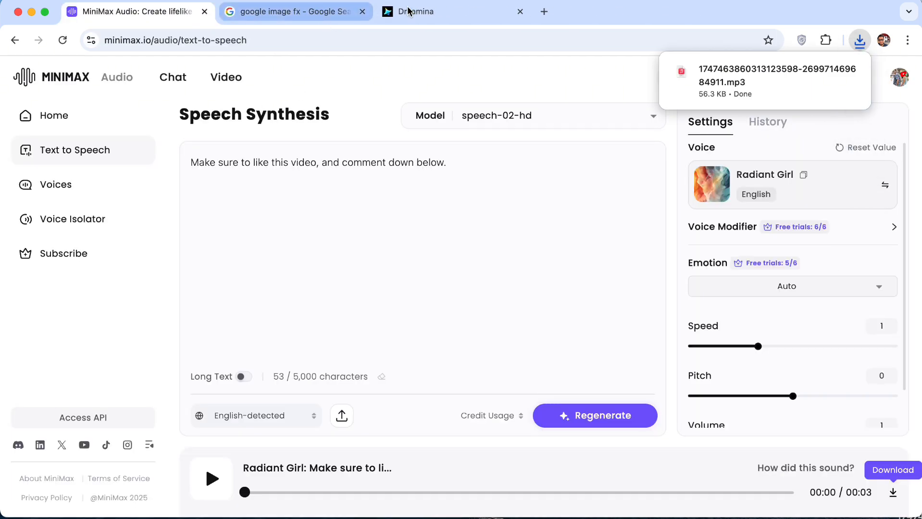
pyautogui.click(423, 11)
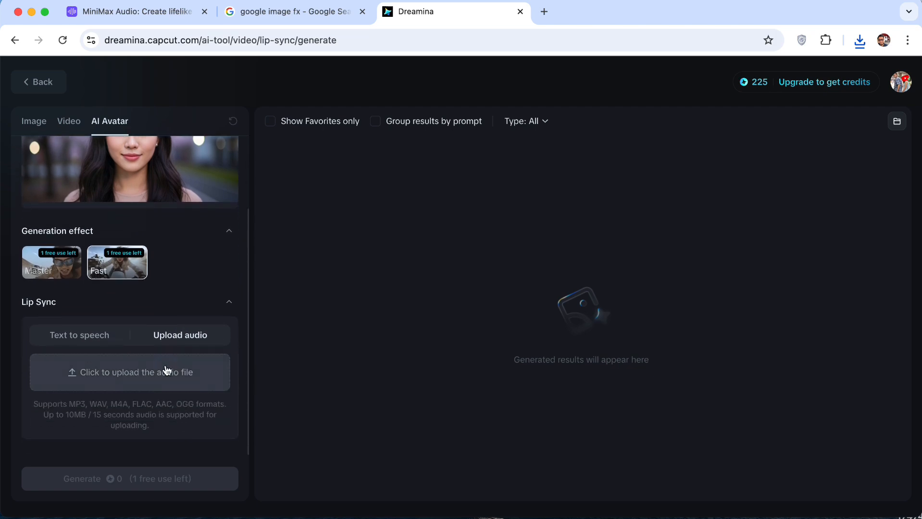
# - Upload the downloaded MP3 speech as custom audio and click Generate
pyautogui.click(129, 372)
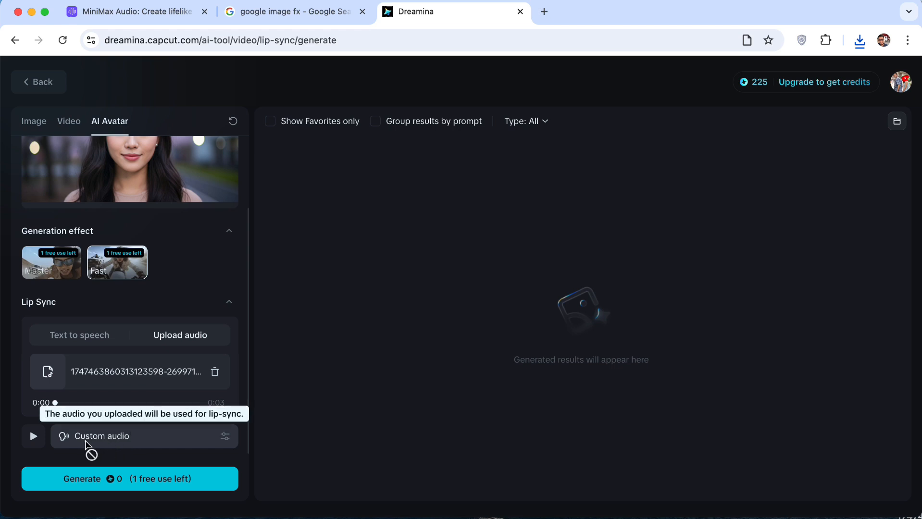
pyautogui.click(33, 436)
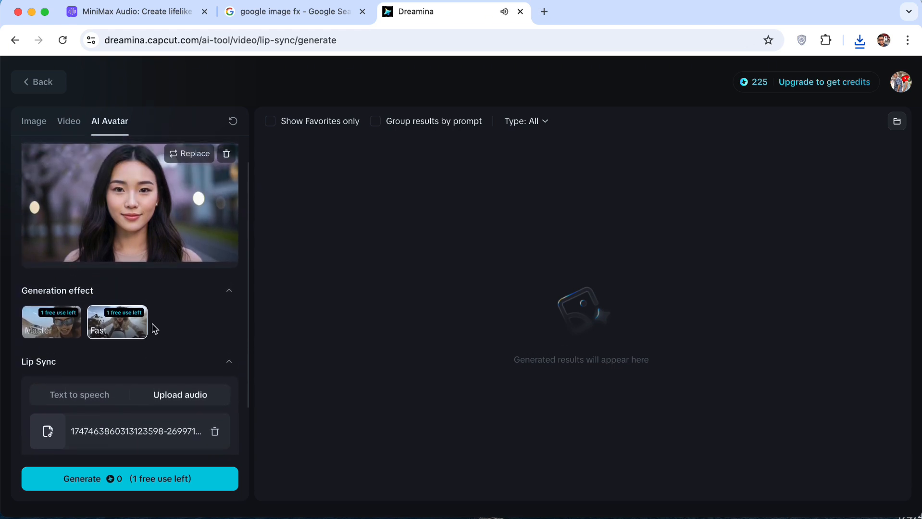
pyautogui.moveTo(133, 219)
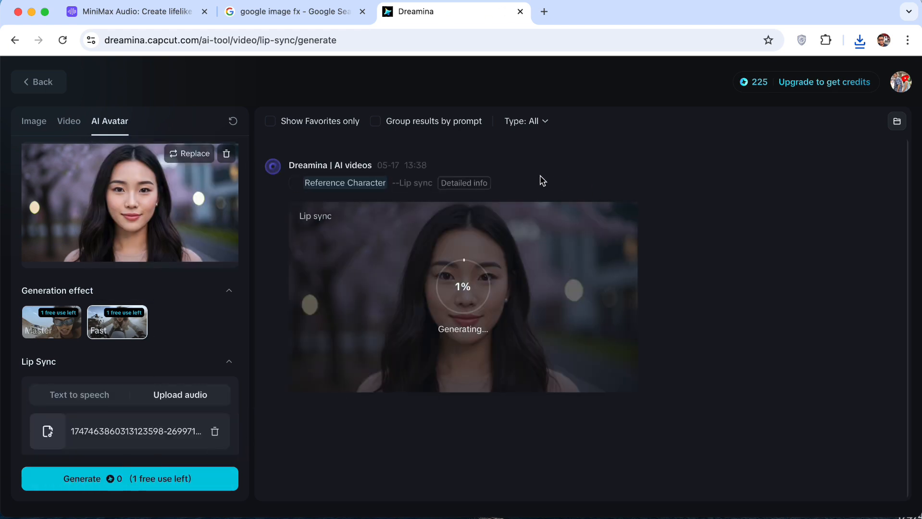
pyautogui.click(116, 321)
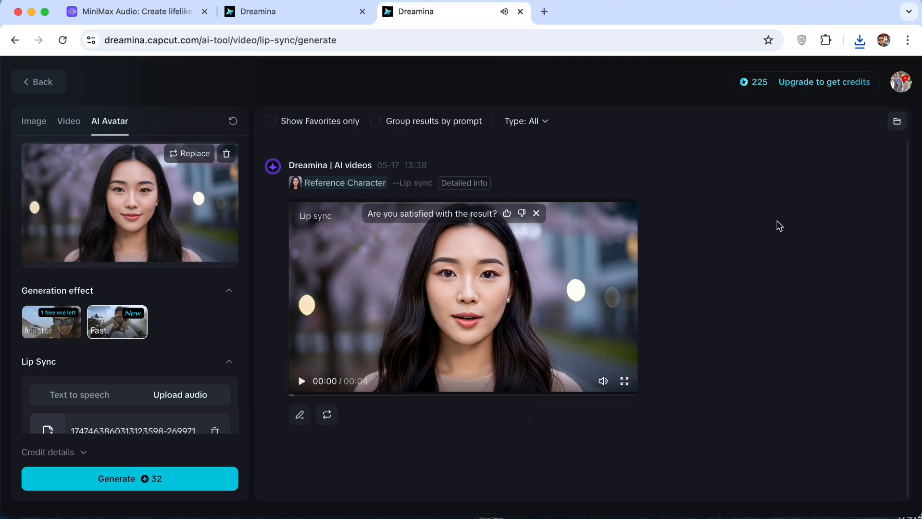
pyautogui.moveTo(723, 179)
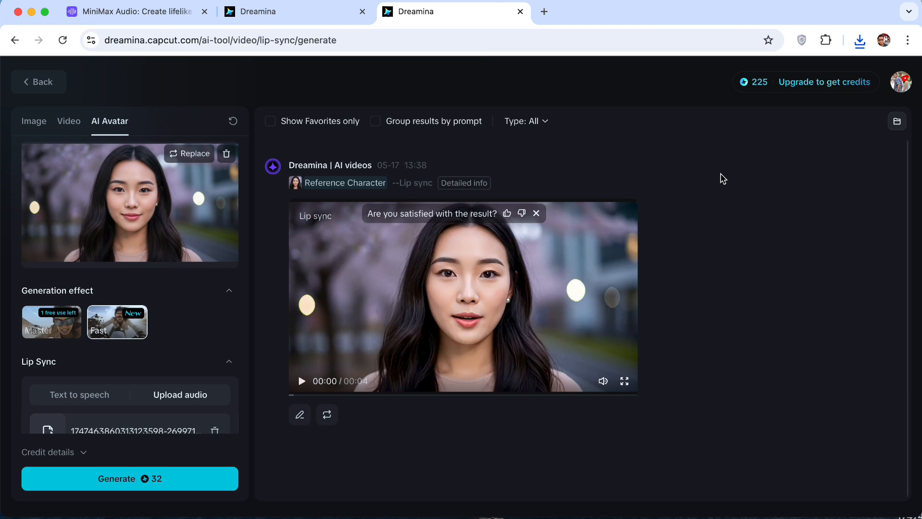
# - Play the generated four-second lip-sync video of the portrait woman speaking
pyautogui.click(301, 381)
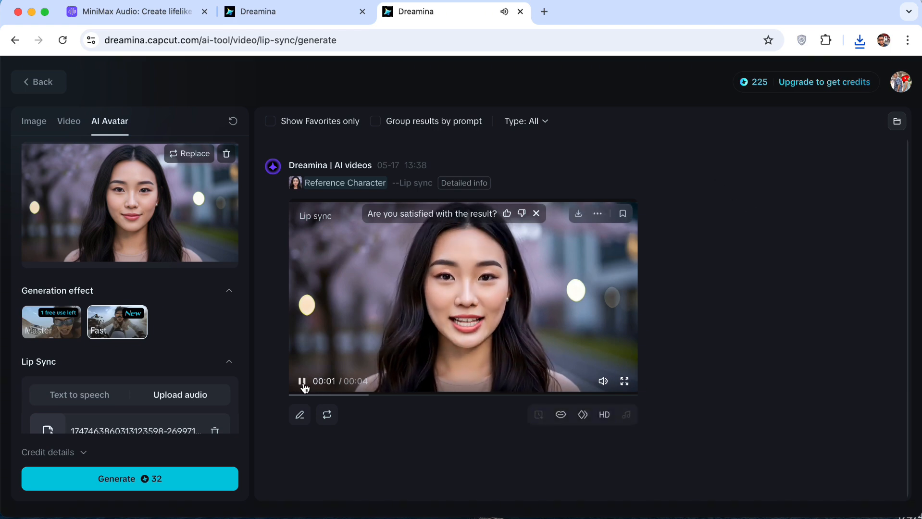